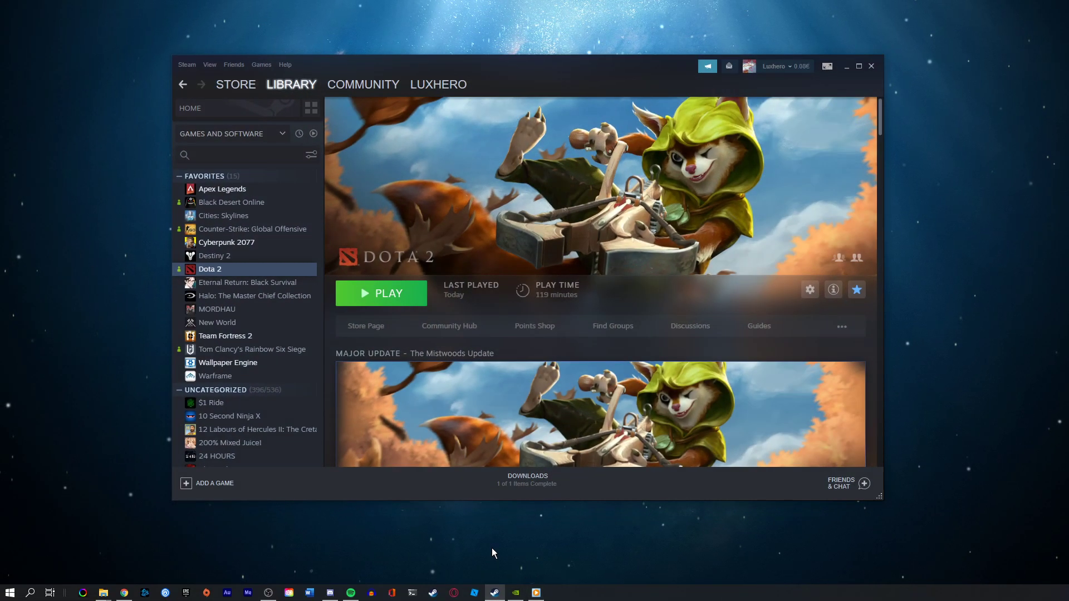
mouse_move(434, 496)
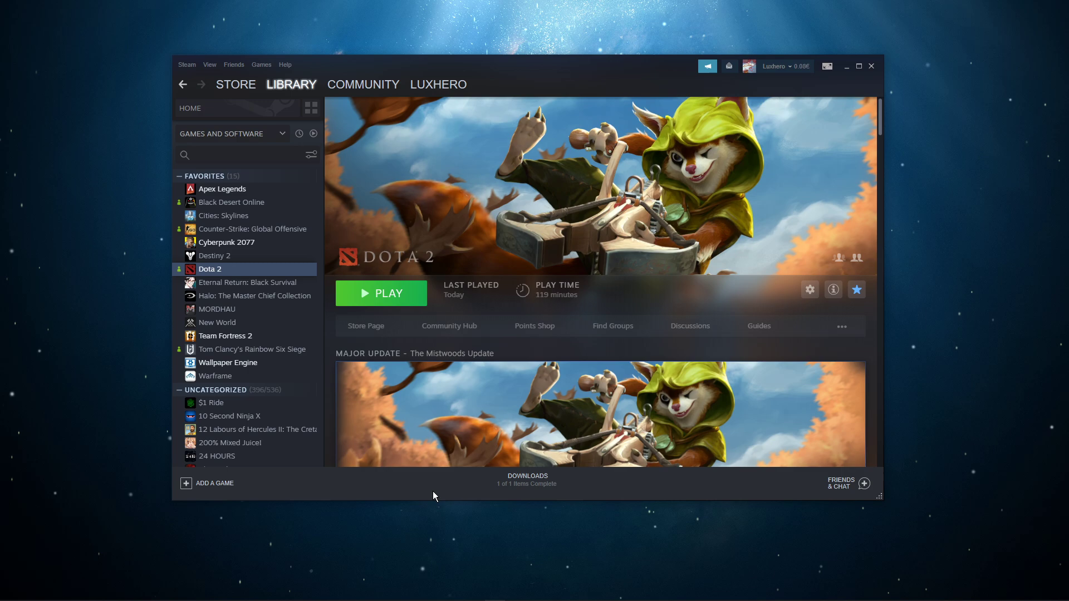
mouse_move(284, 314)
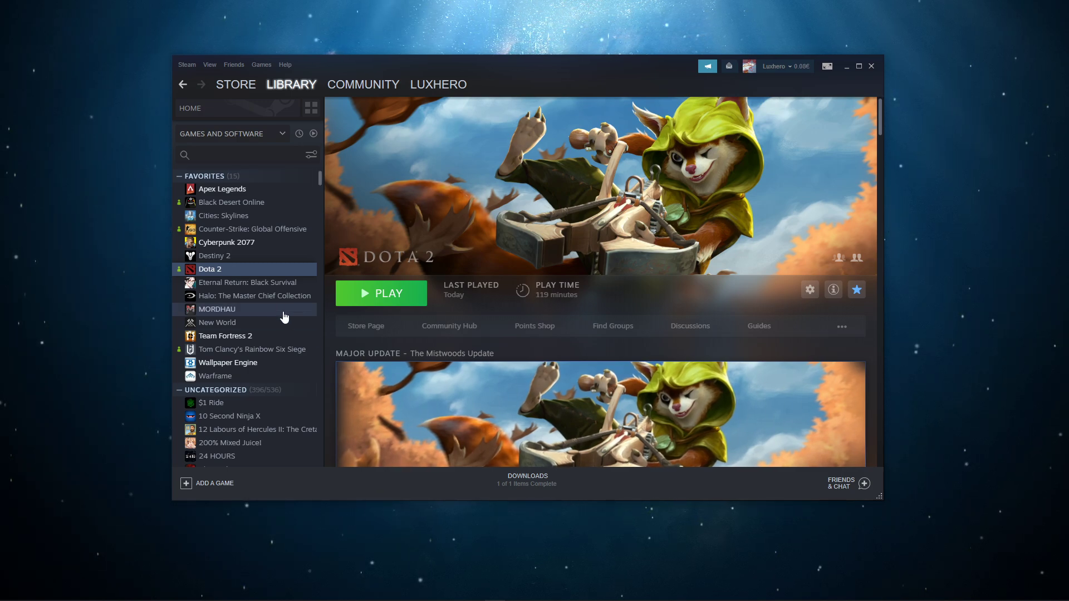
Step: Open the Properties window for Dota 2 from the Steam Library
left_click(809, 289)
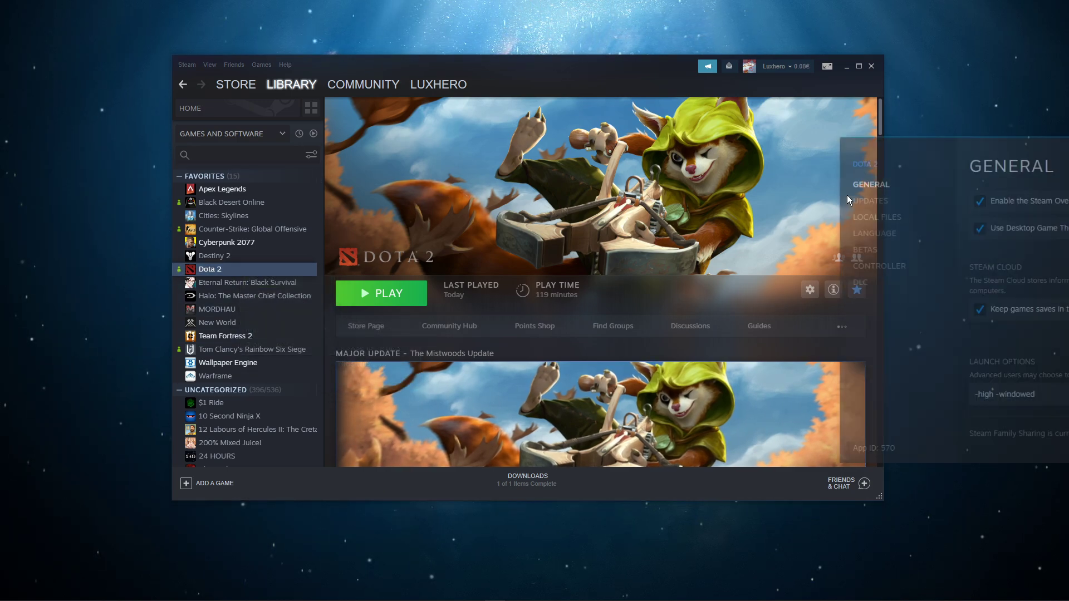
Step: Show Dota 2's Local Files section with its verify integrity option
left_click(809, 289)
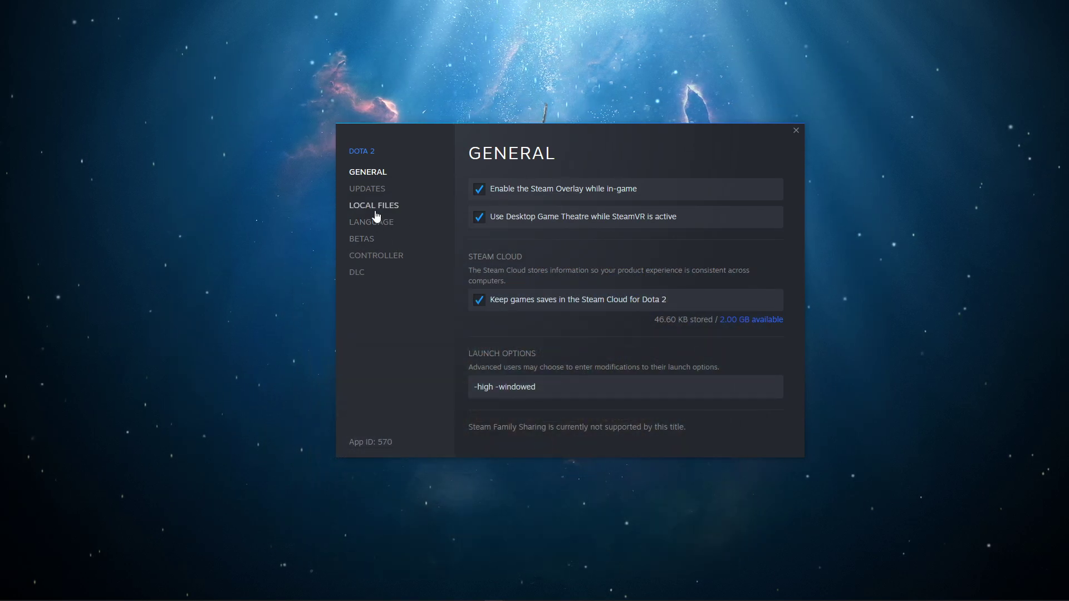
left_click(373, 204)
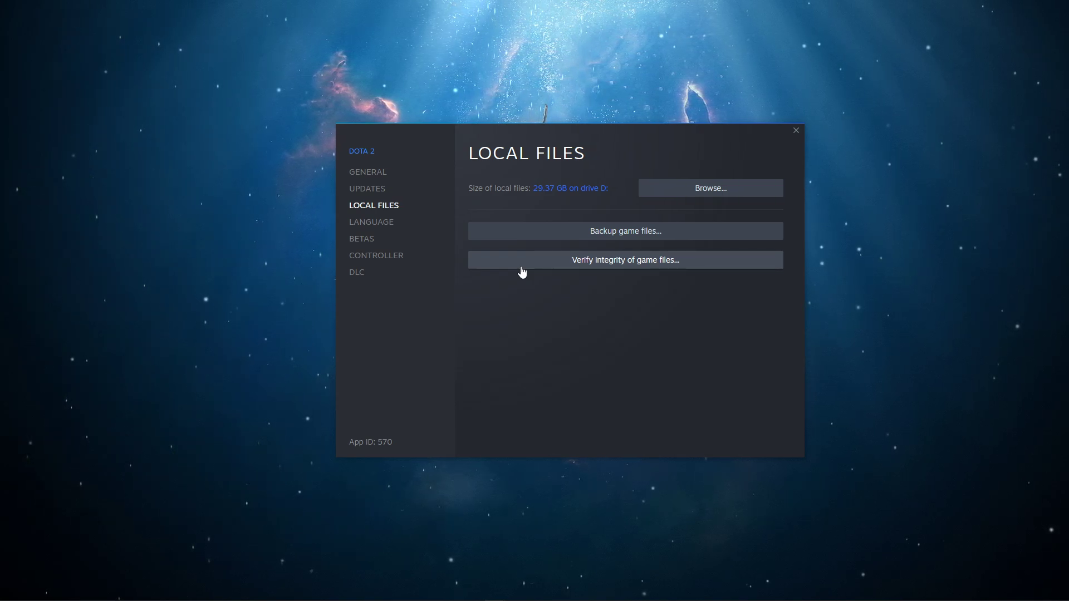
mouse_move(367, 172)
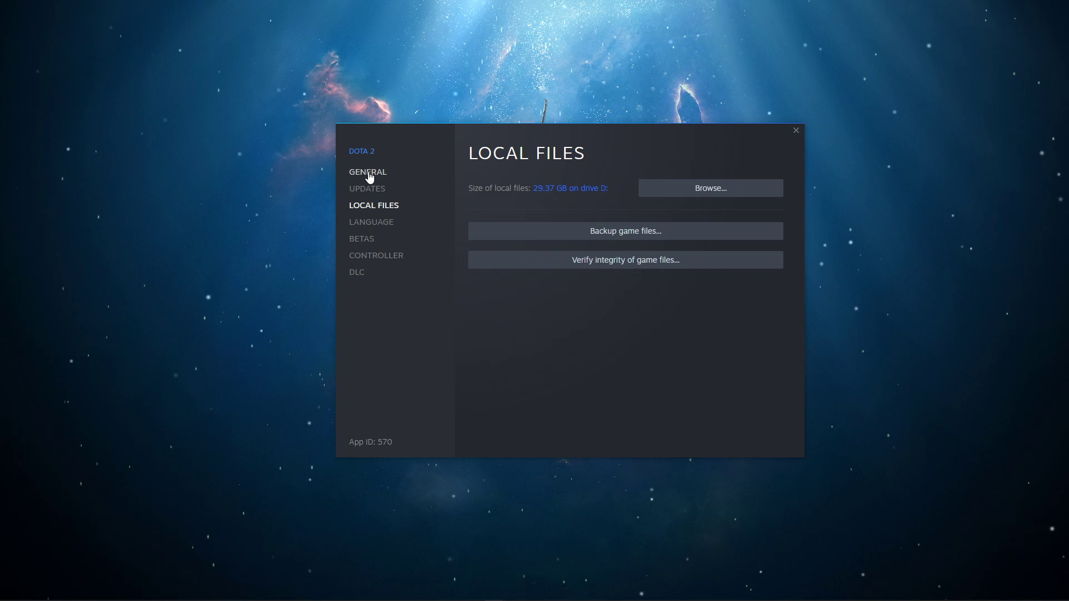
Step: Back on the General tab, enter '-high -windowed' as Dota 2's launch options
left_click(368, 172)
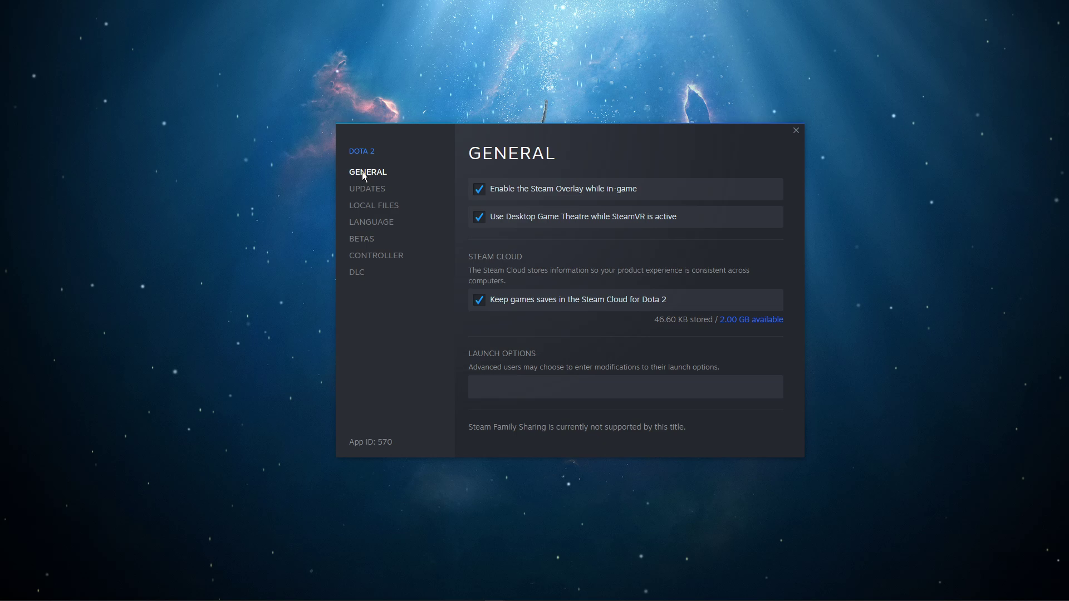
left_click(624, 386)
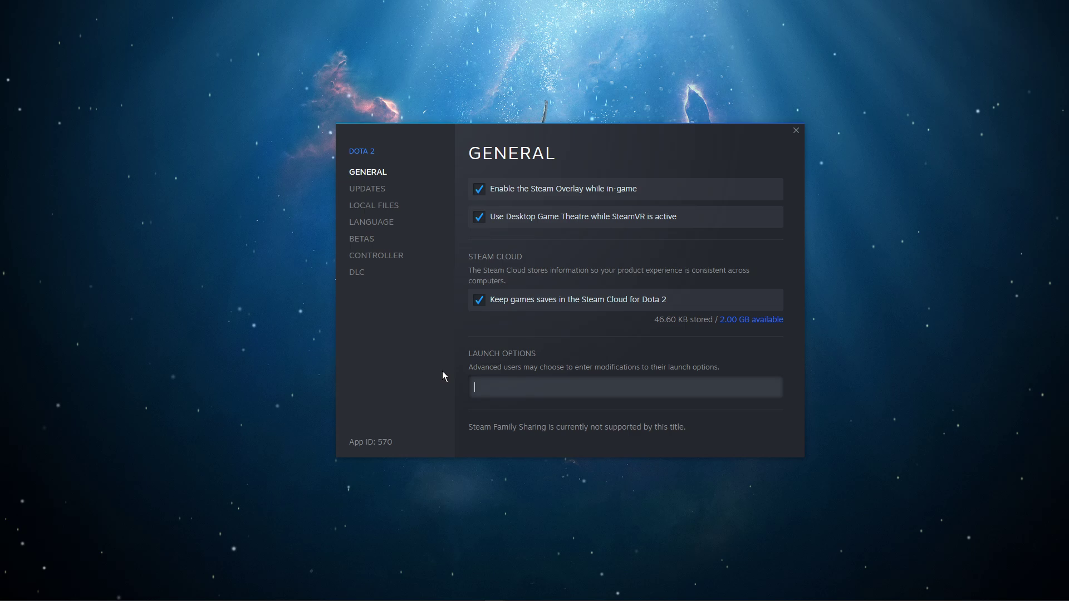
type("-high")
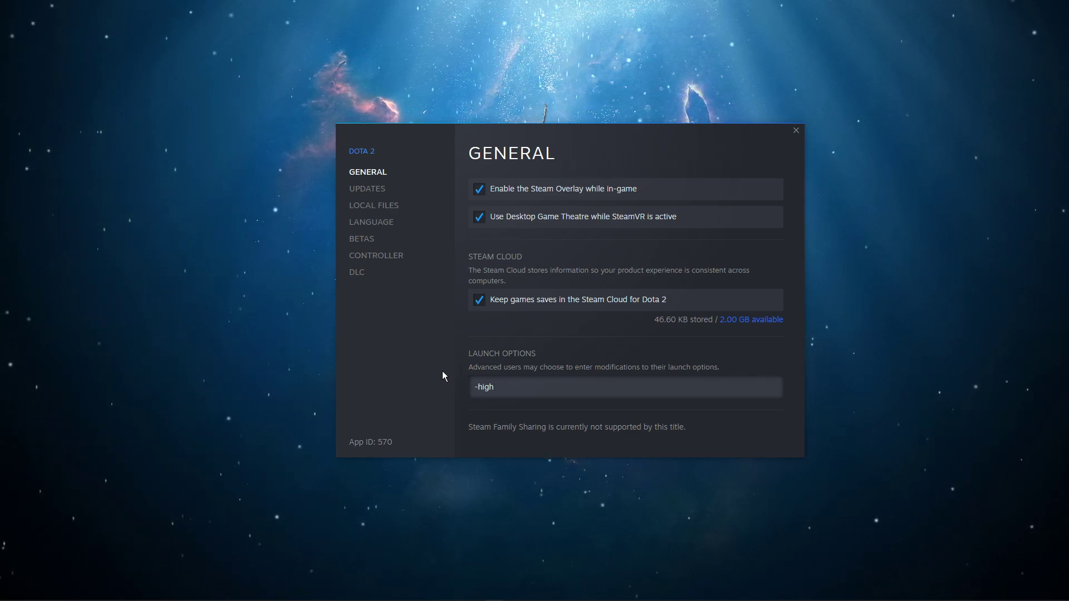
type("-windowed")
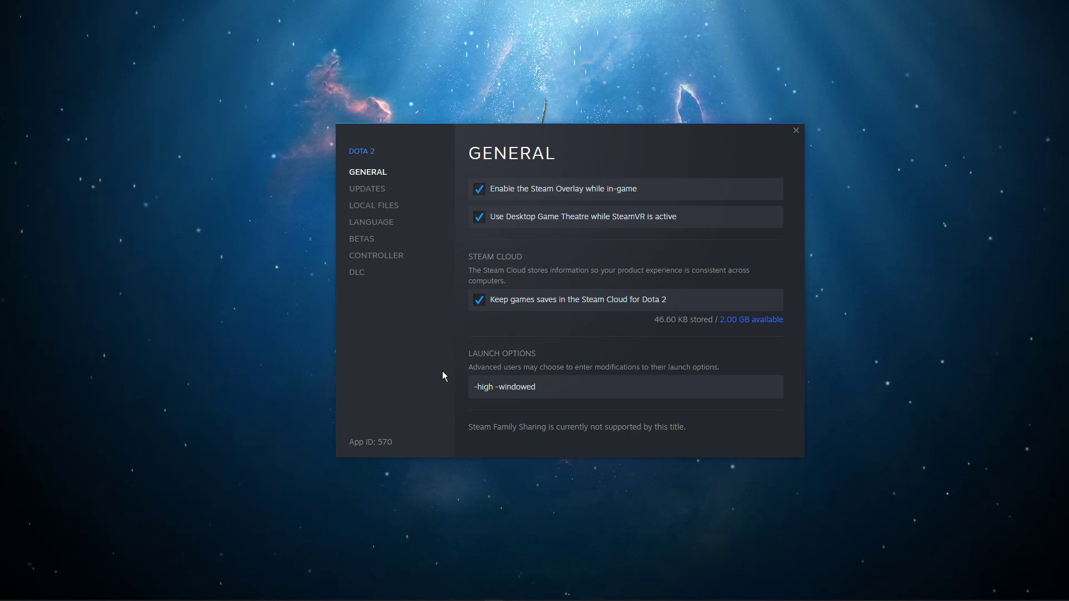
mouse_move(782, 173)
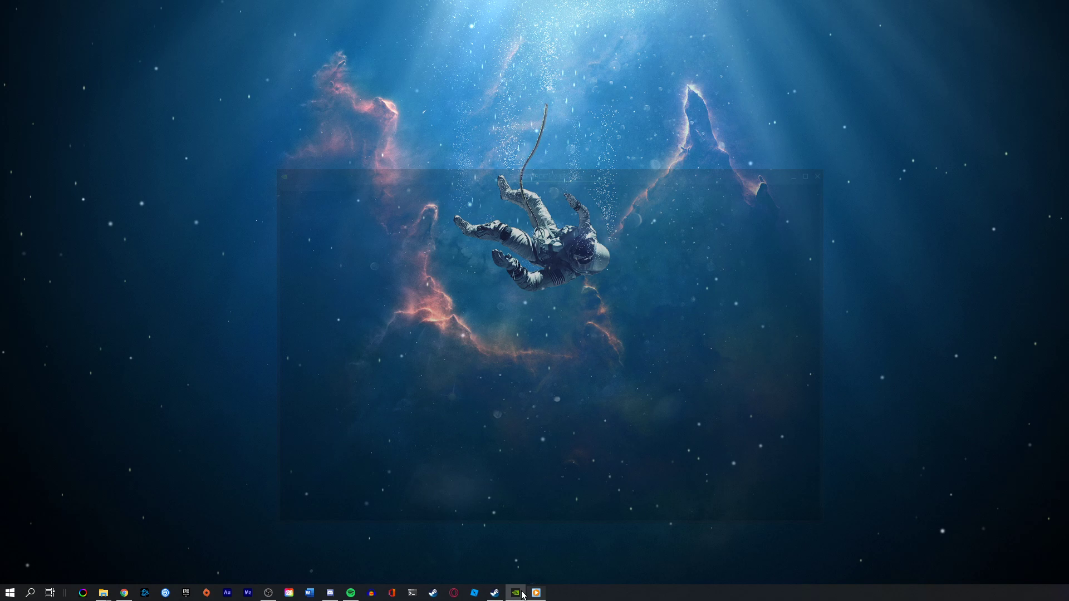
Step: In GeForce Experience Drivers, download Game Ready Driver 461.09 to replace 460.79
left_click(515, 592)
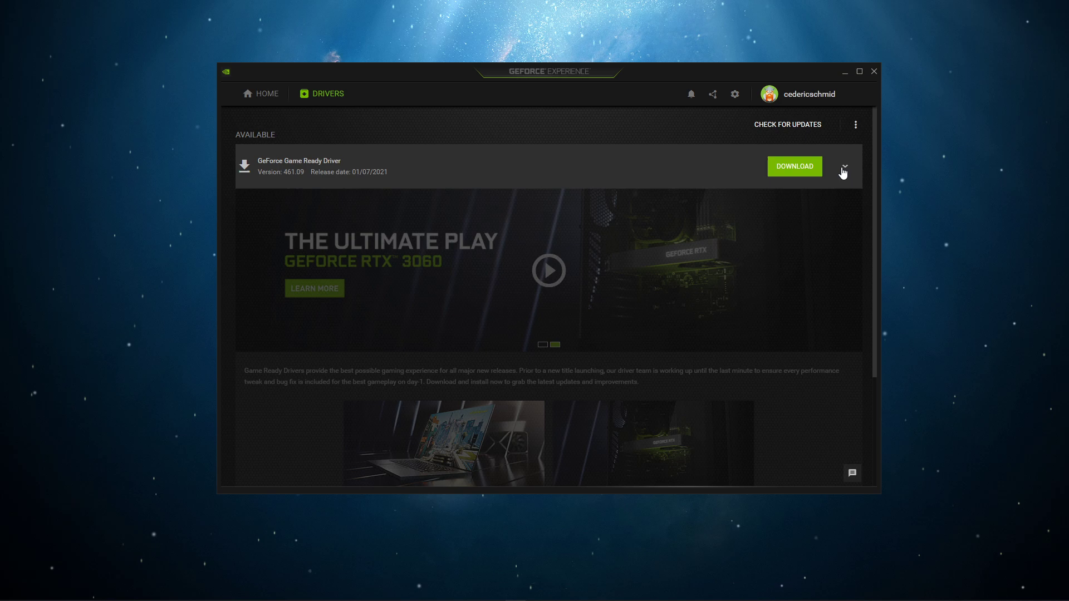
left_click(844, 166)
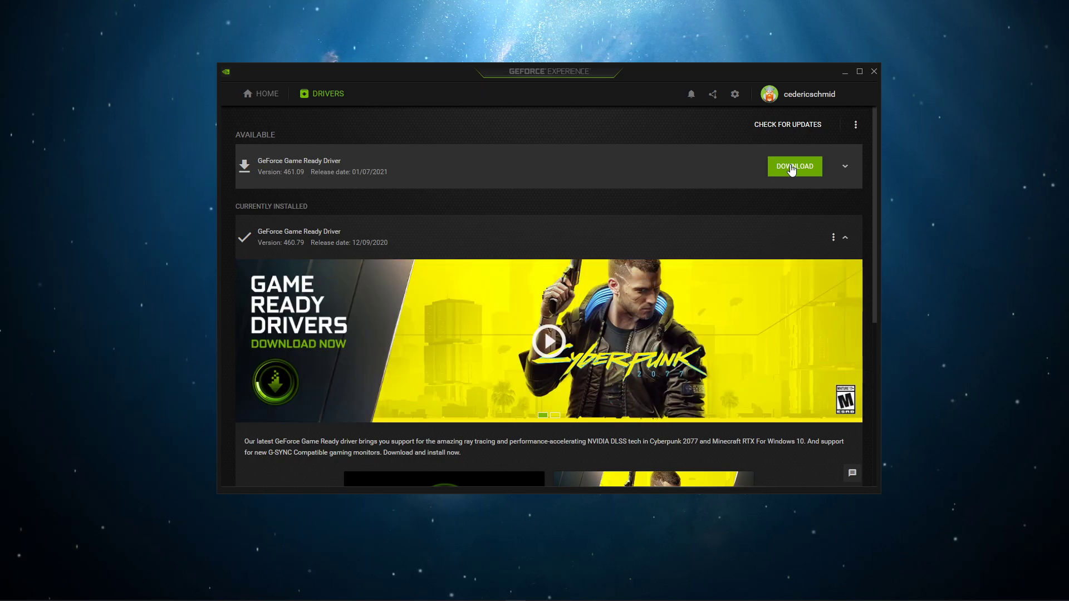
left_click(265, 94)
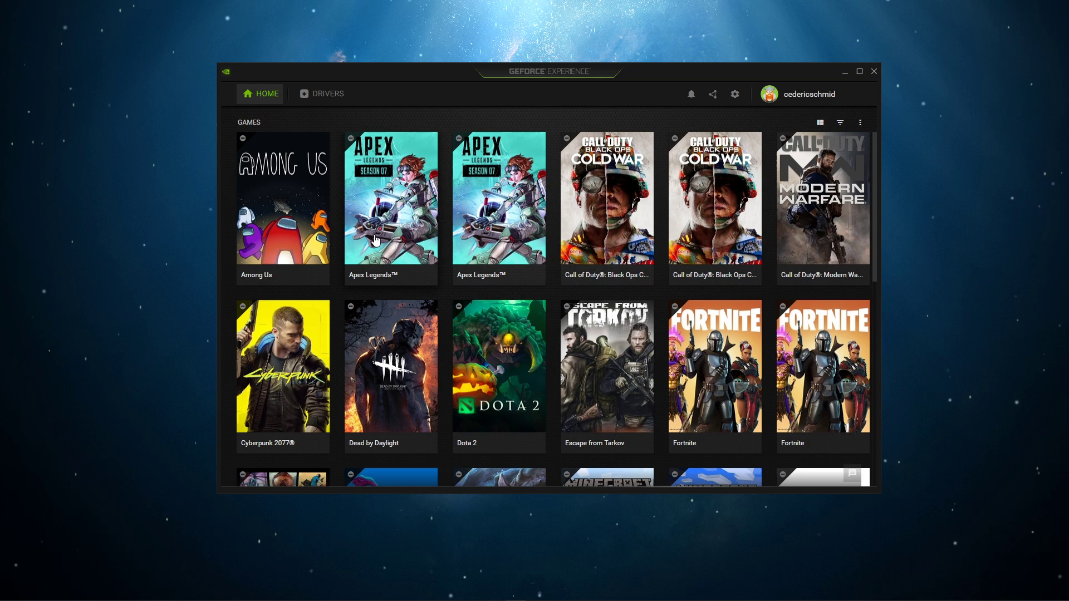
Step: Pick a different resolution in Dota 2's GeForce Experience custom settings
left_click(498, 368)
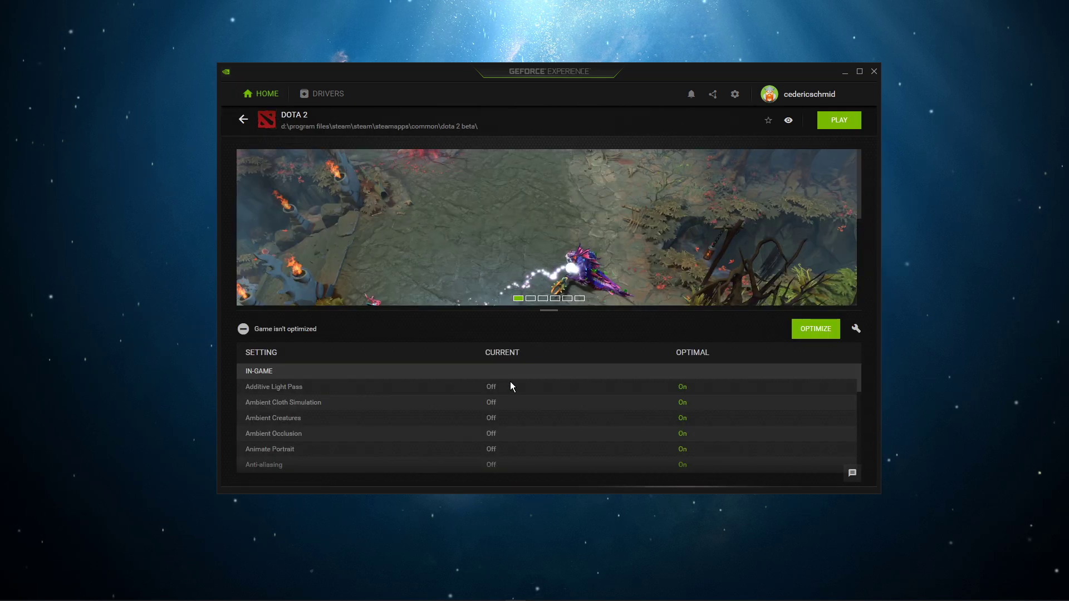
mouse_move(855, 329)
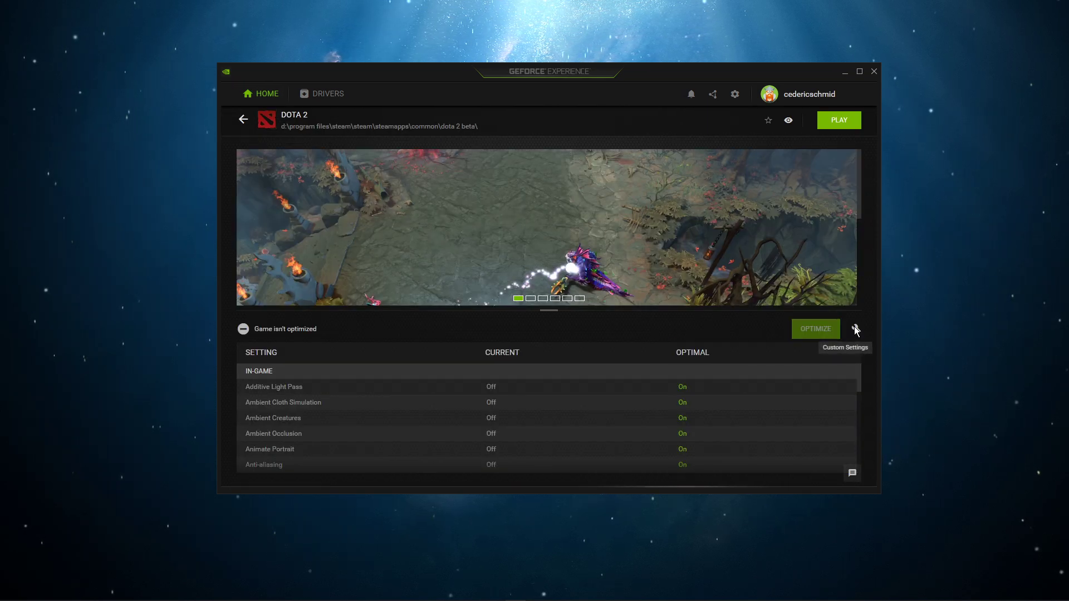
left_click(855, 329)
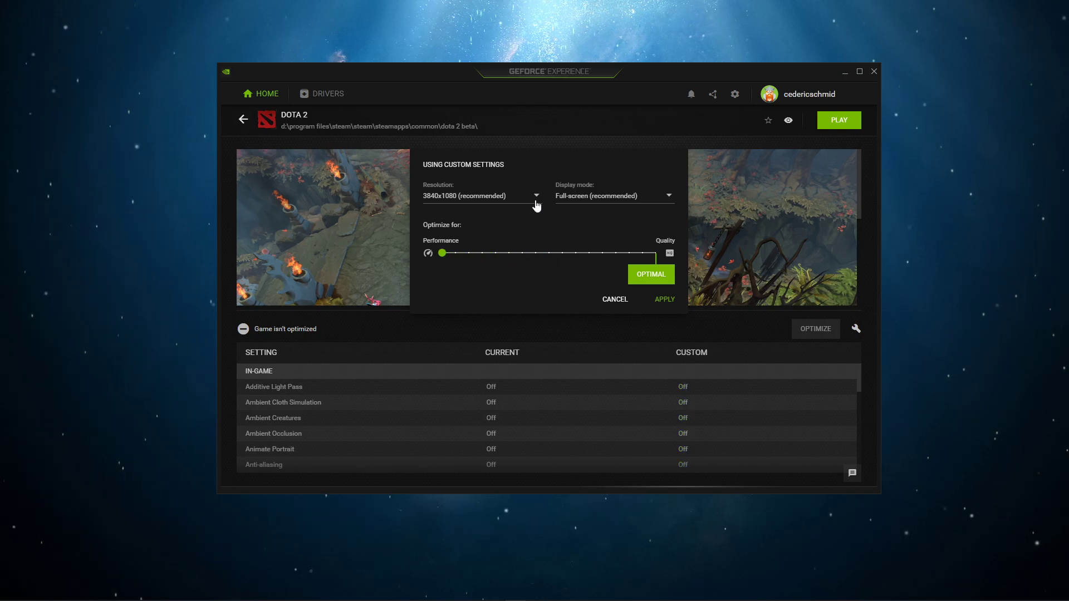
left_click(535, 196)
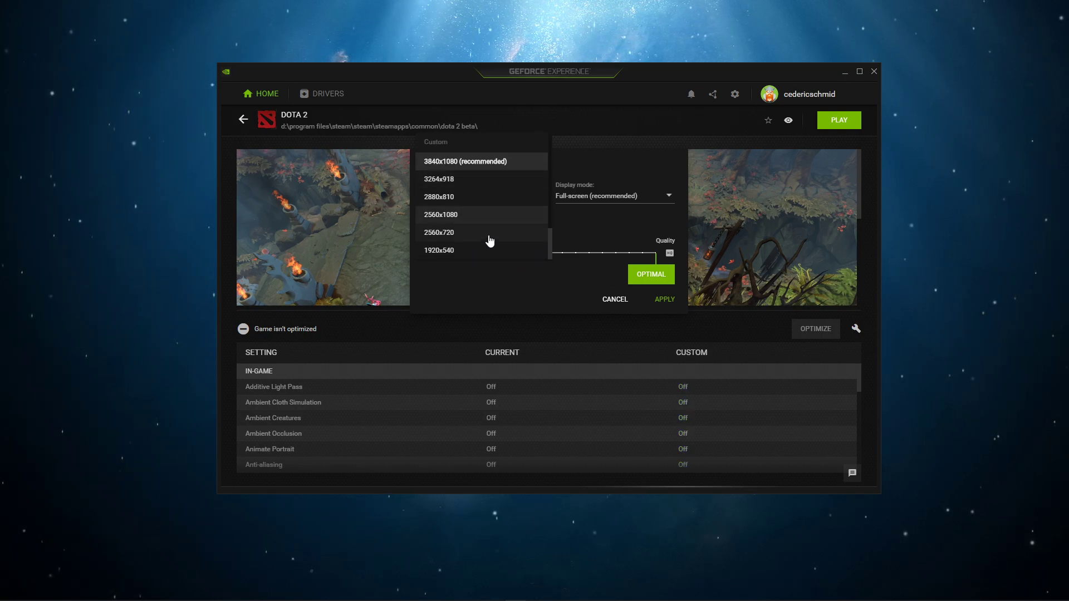
left_click(439, 233)
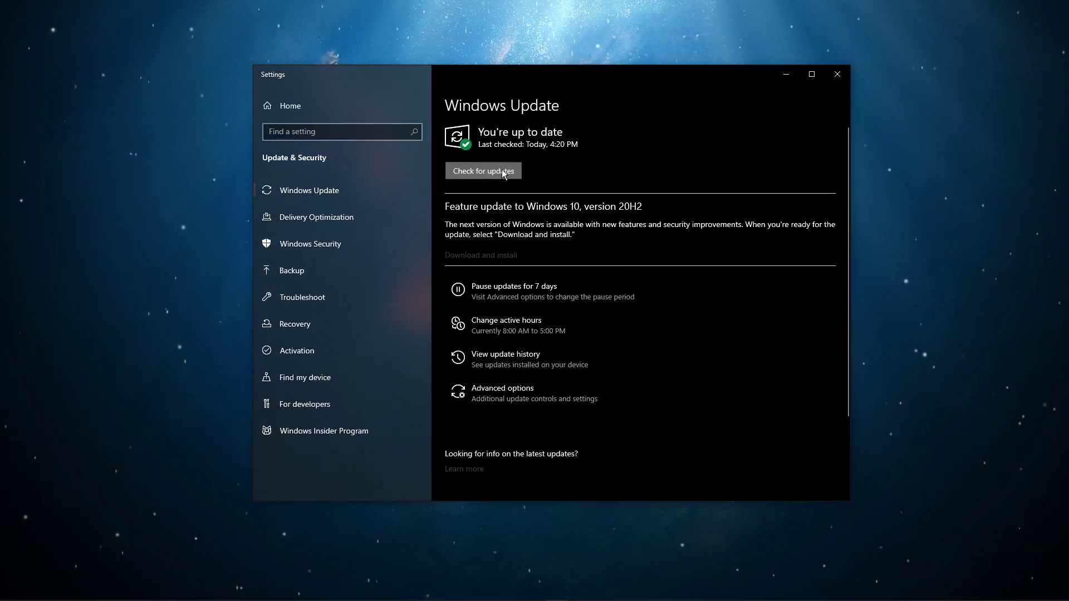
Step: Check Windows Update for new updates, then search for the firewall settings
left_click(483, 170)
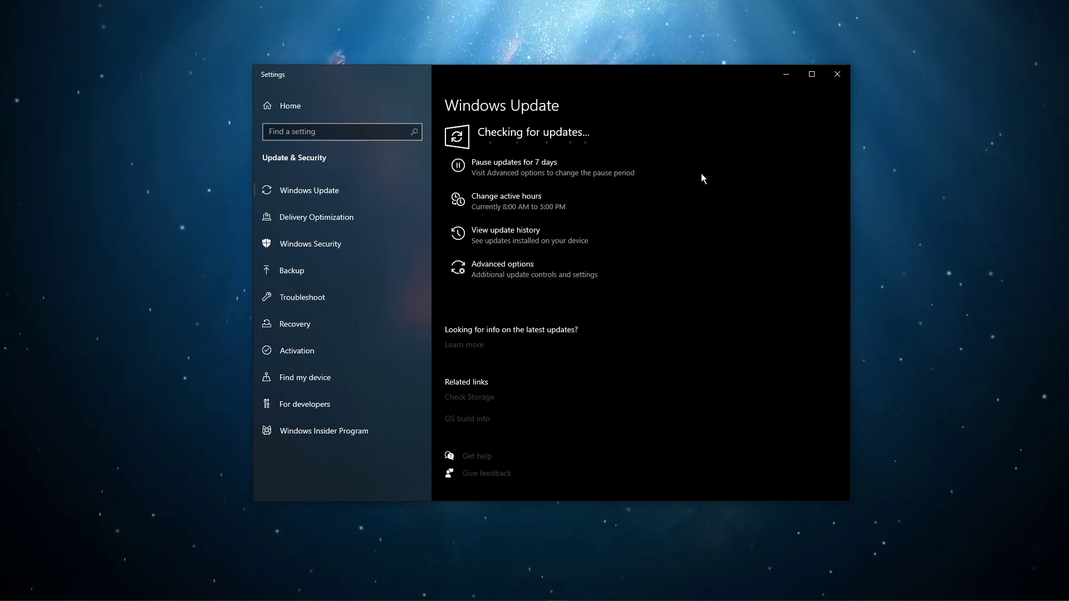
type("firewall")
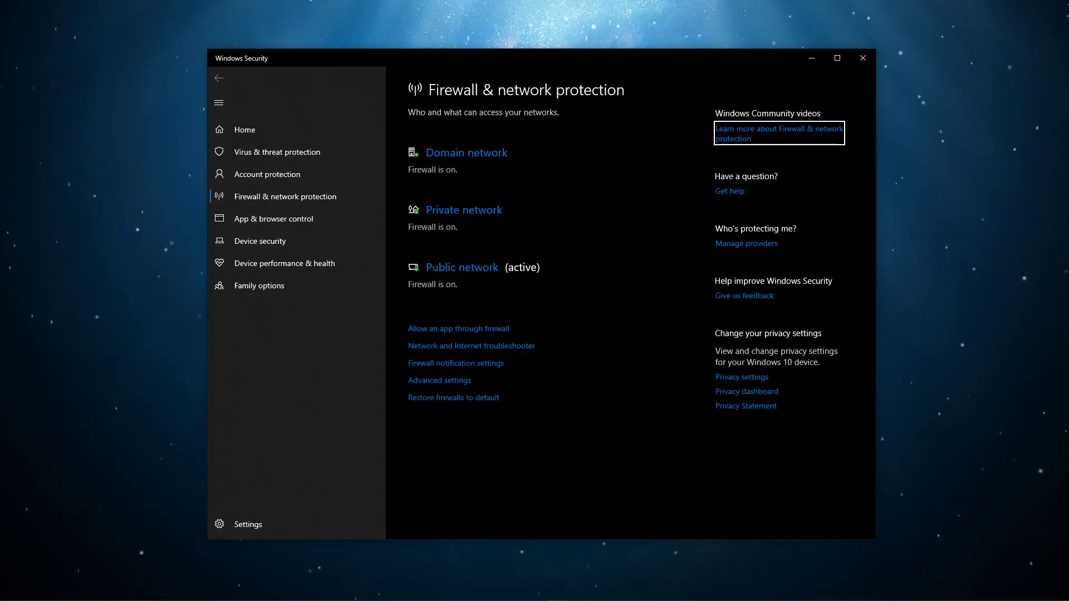
mouse_move(619, 341)
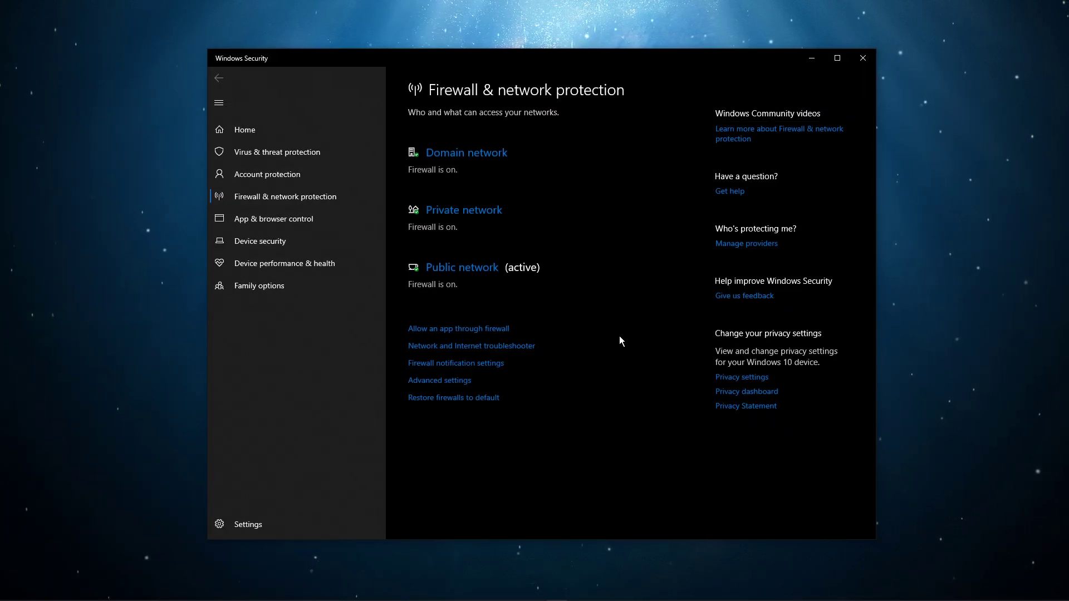
mouse_move(501, 334)
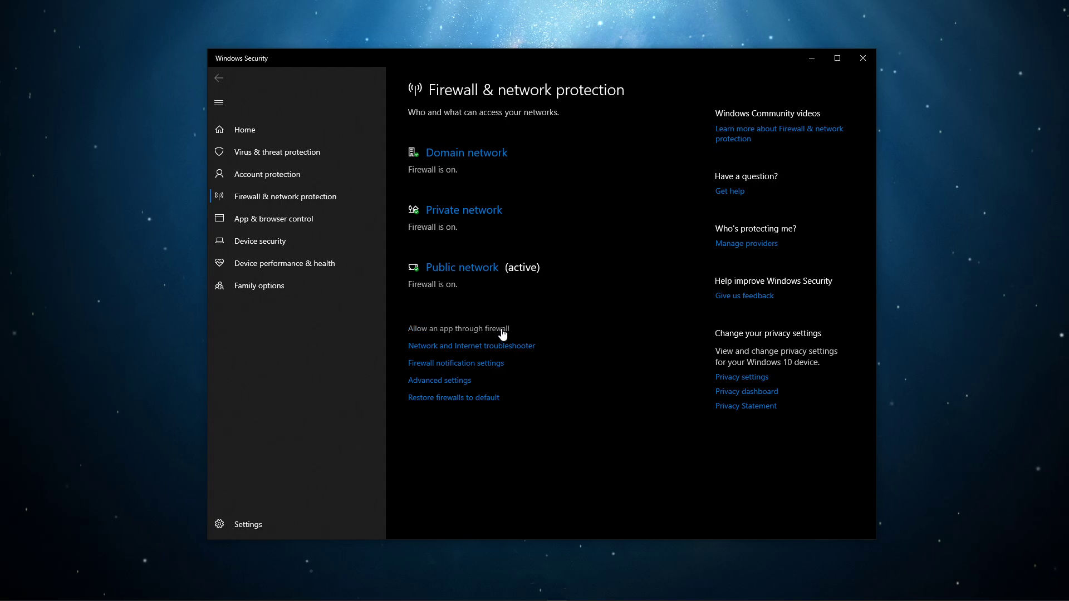
Step: Open 'Allow an app through firewall' from Firewall & network protection
left_click(456, 327)
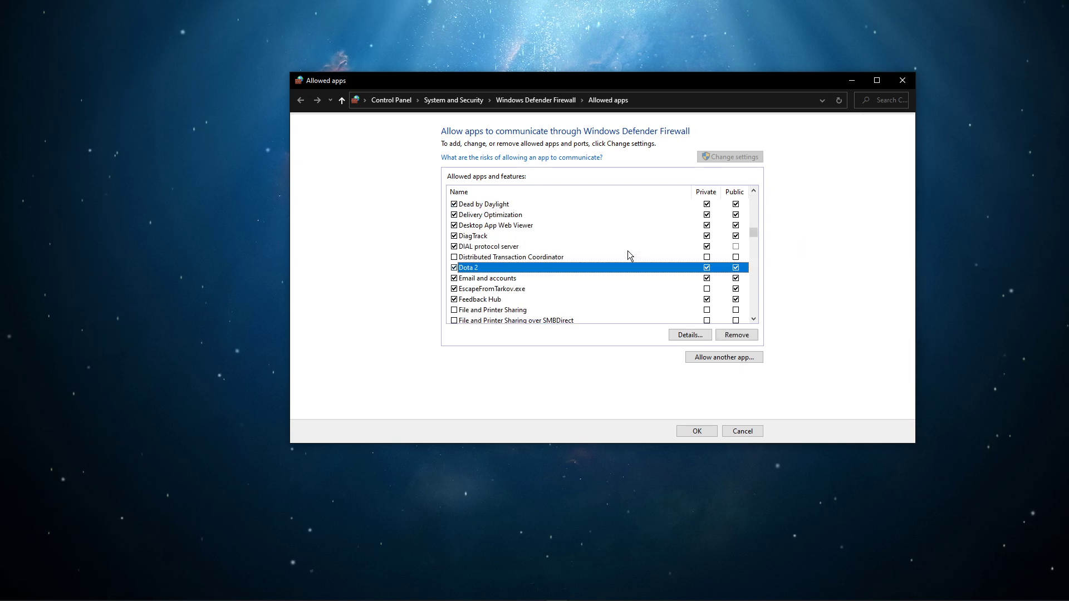
mouse_move(596, 271)
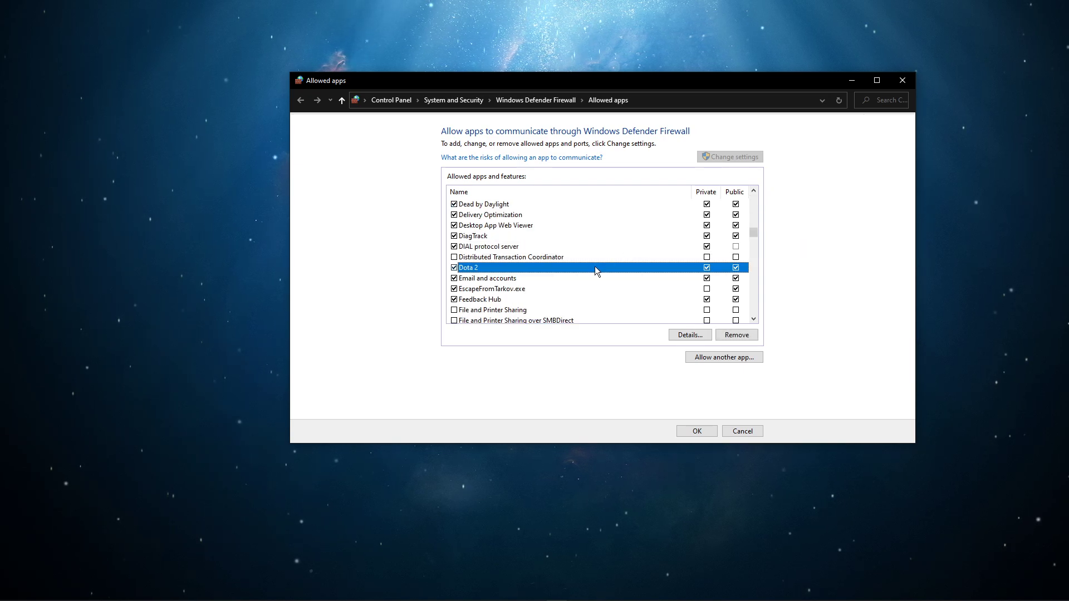
mouse_move(715, 271)
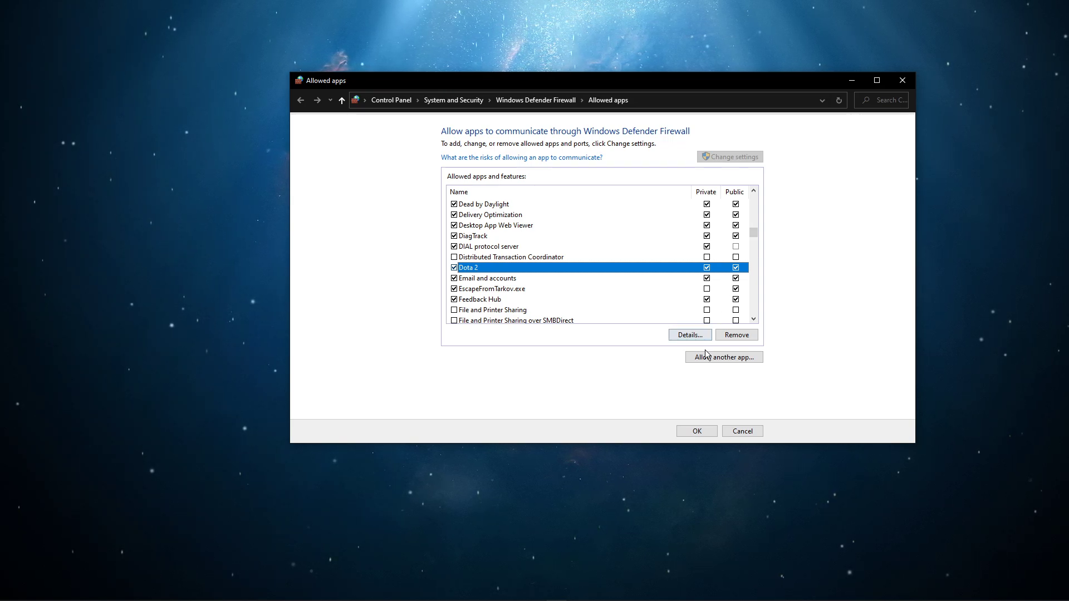
Step: Open the 'Allow another app' dialog from the Allowed apps list
left_click(723, 358)
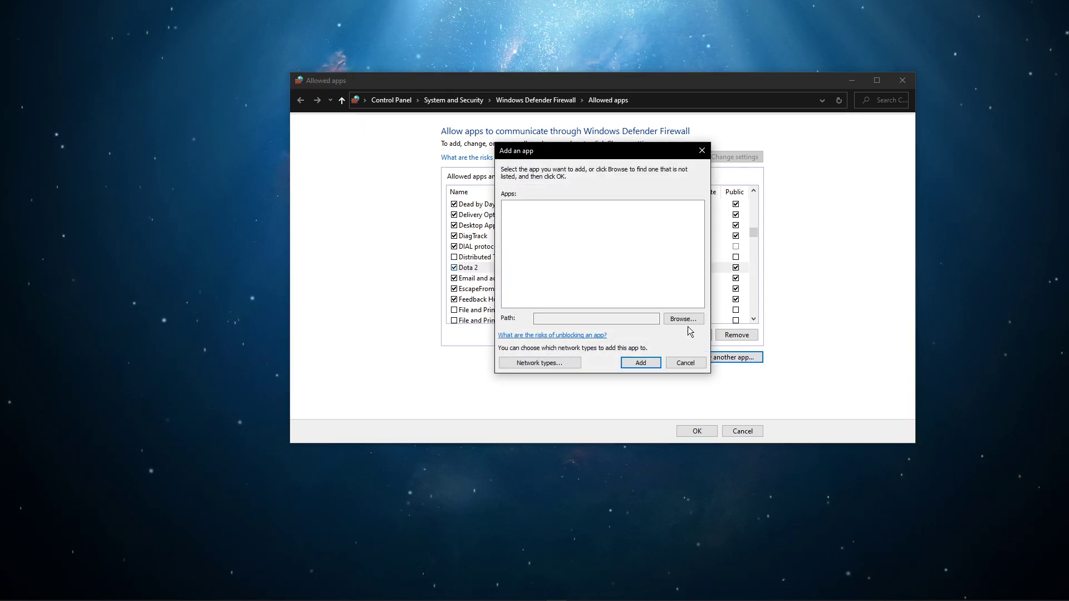
Step: Browse to D:\Program Files\steam\Steam\steamapps\common\dota 2 beta\game\bin\win64 and select dota2
left_click(683, 319)
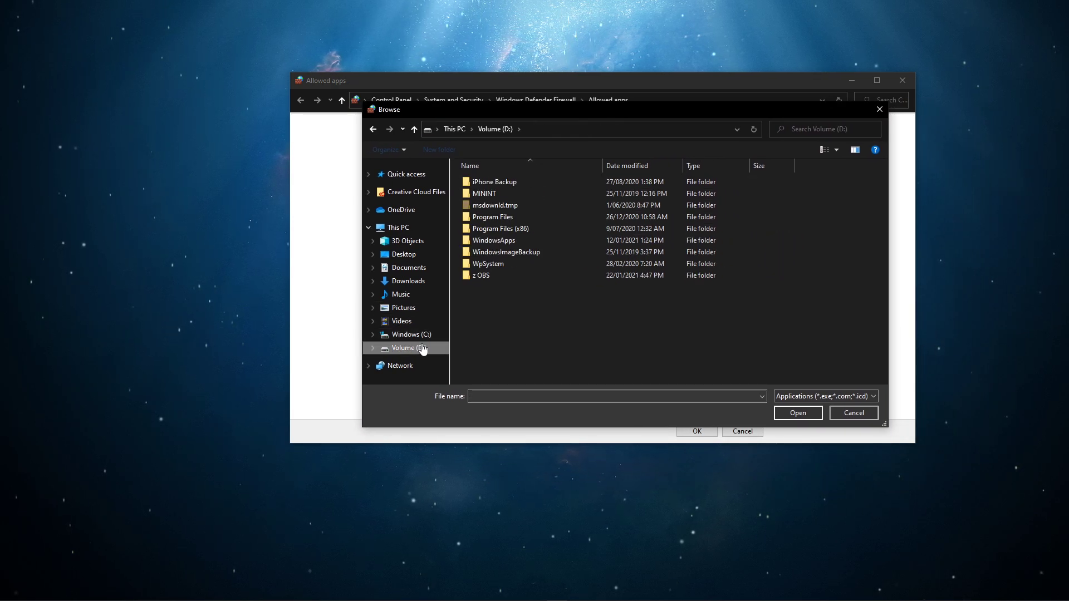
double_click(492, 216)
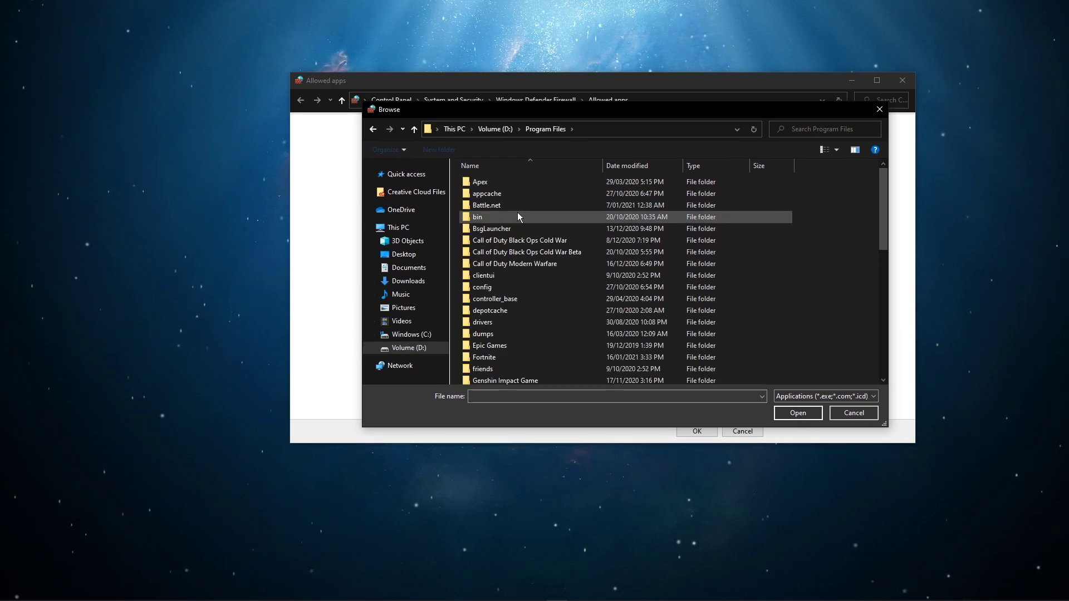
scroll("down", 3)
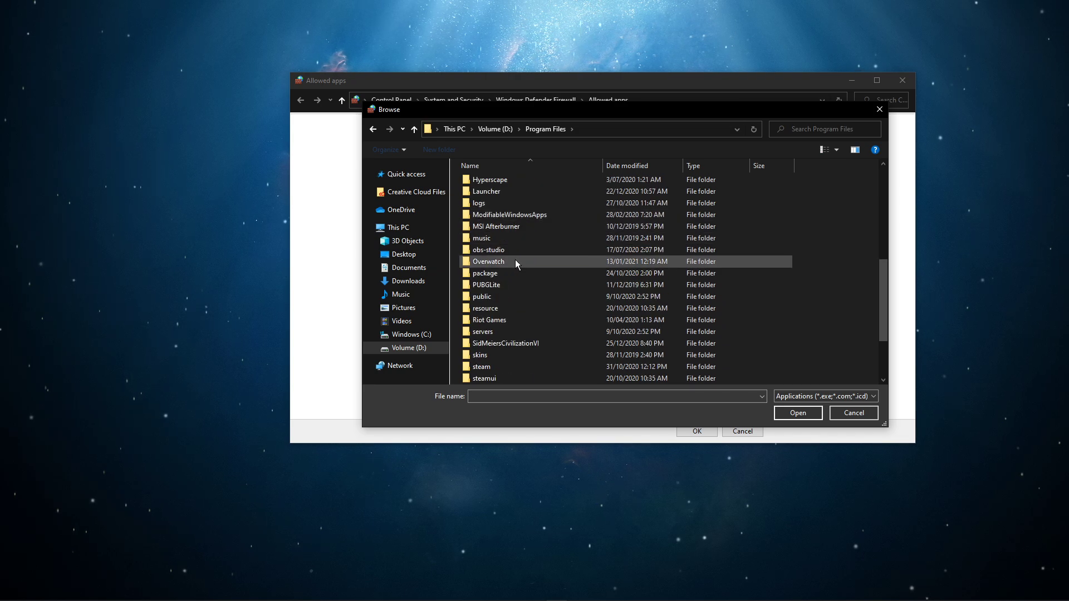
double_click(481, 367)
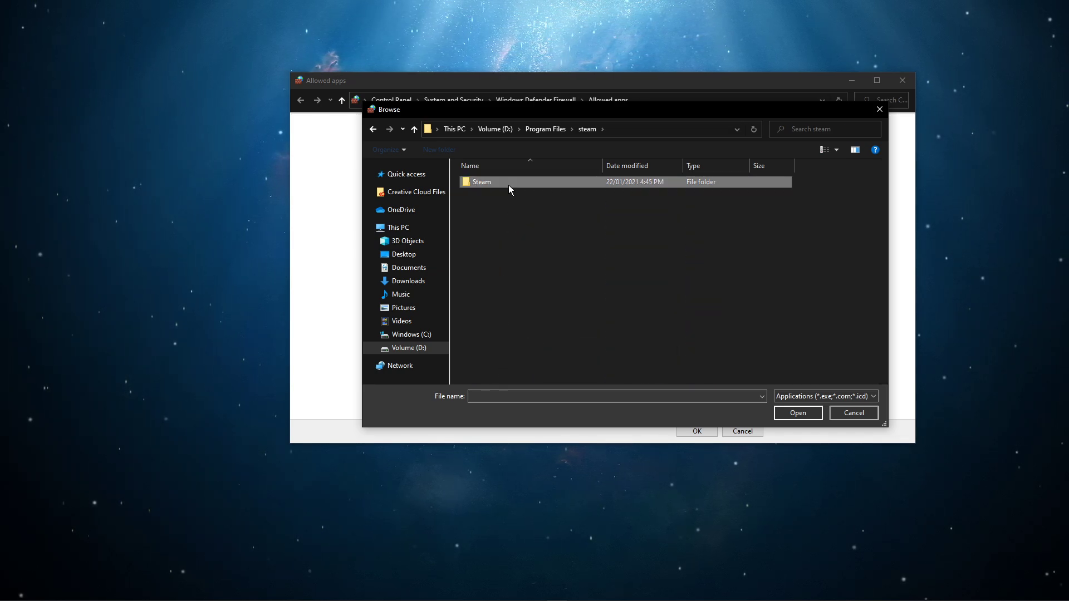
double_click(481, 182)
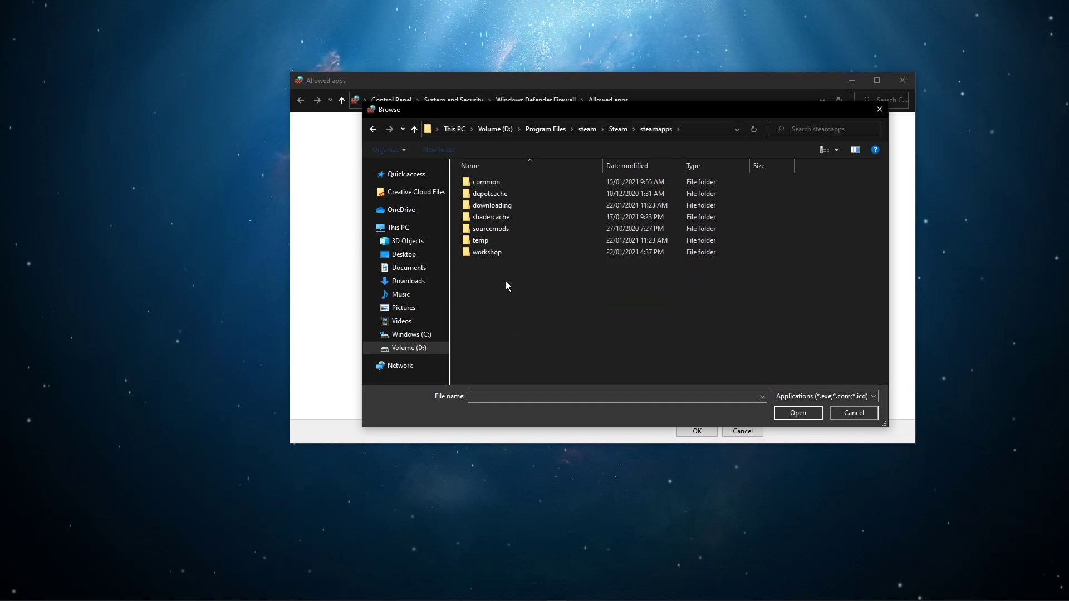
double_click(486, 181)
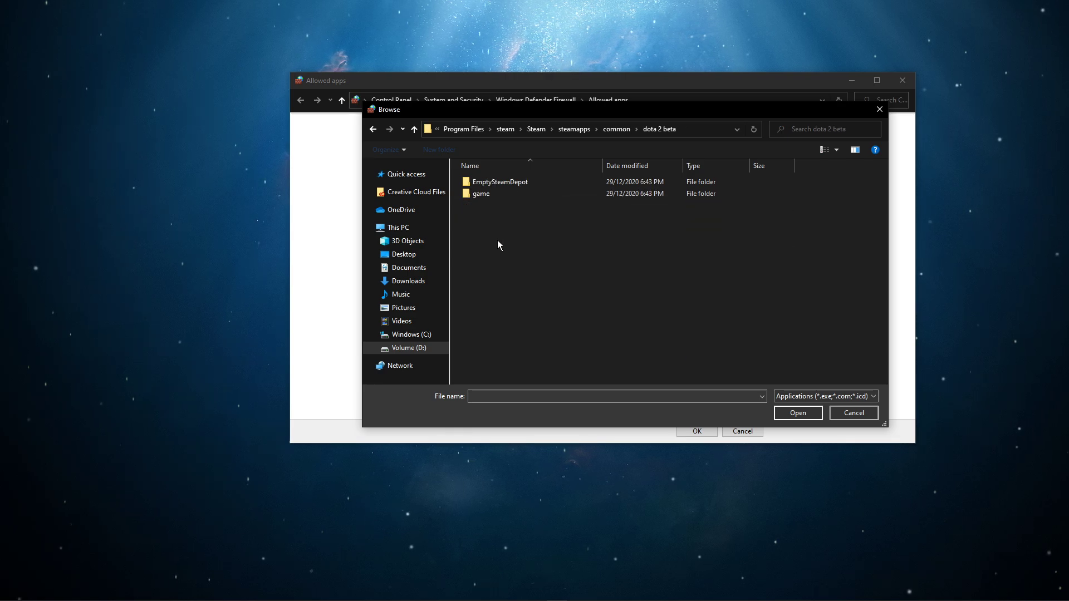
double_click(480, 194)
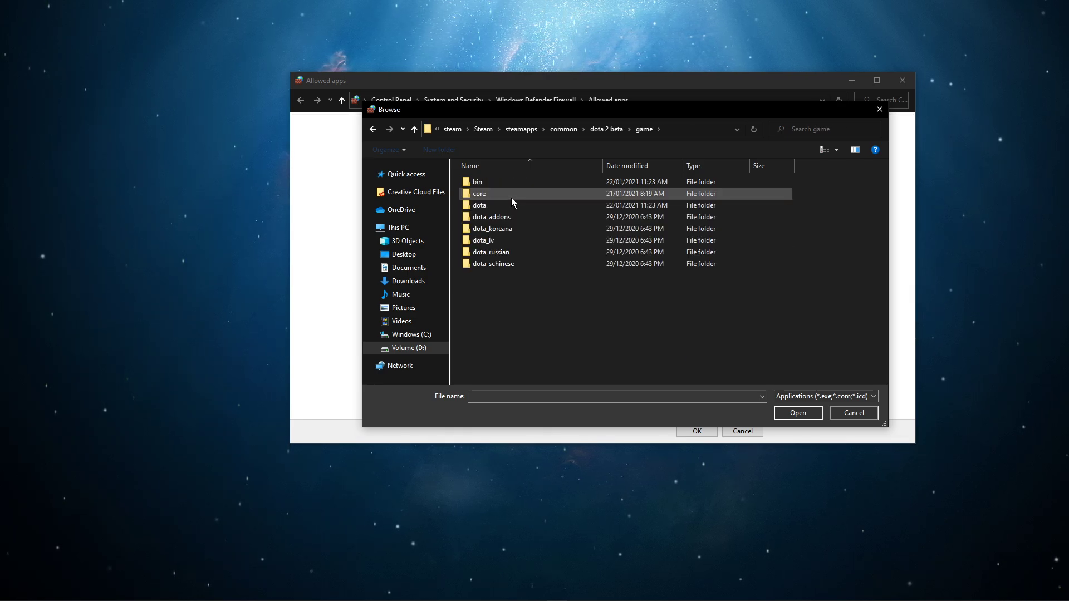
left_click(477, 181)
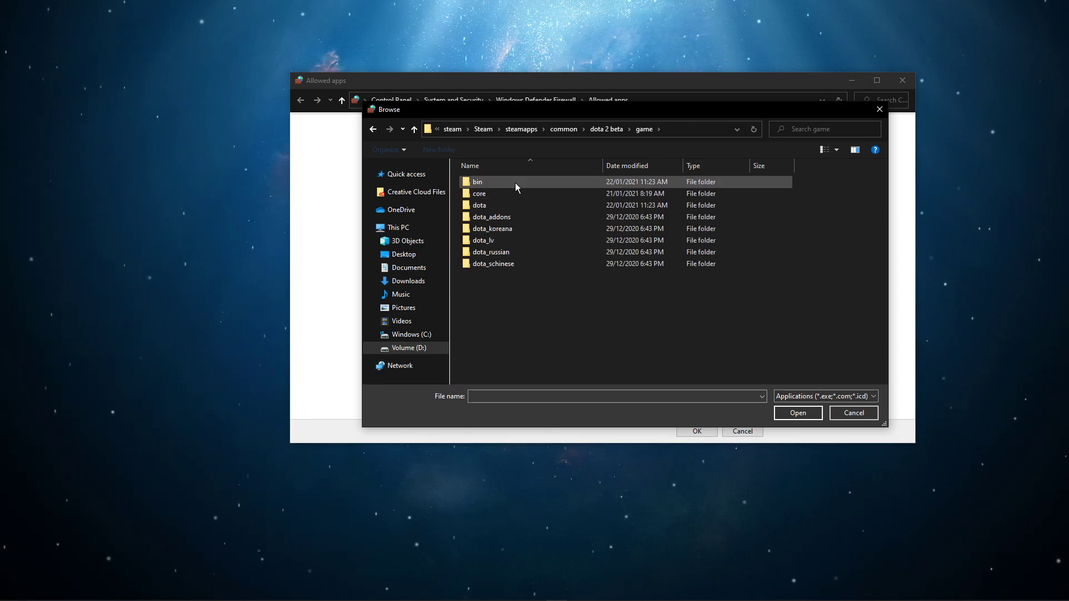
double_click(477, 181)
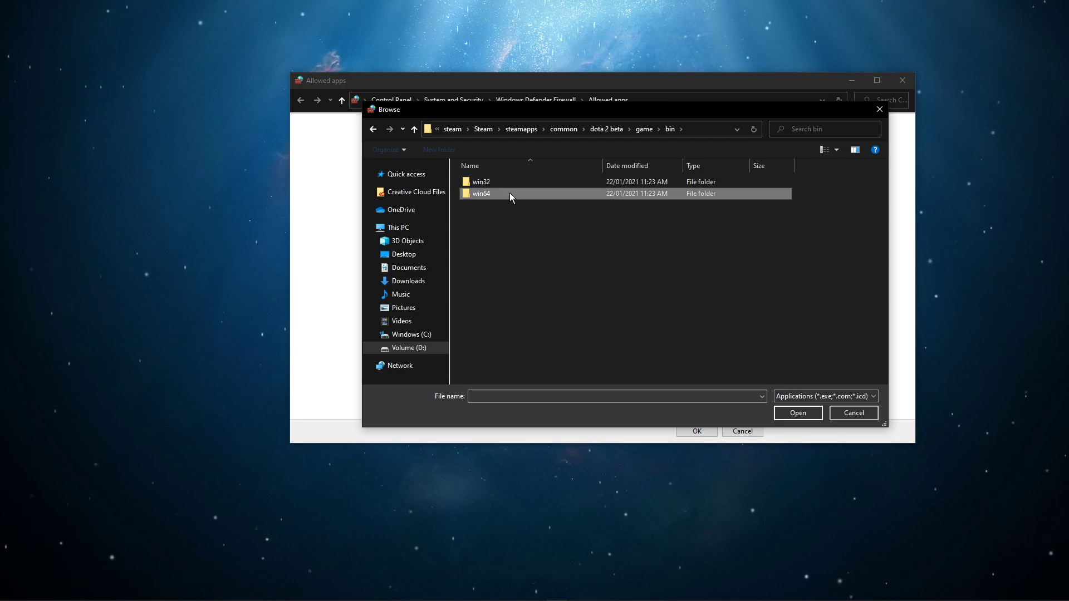
double_click(481, 194)
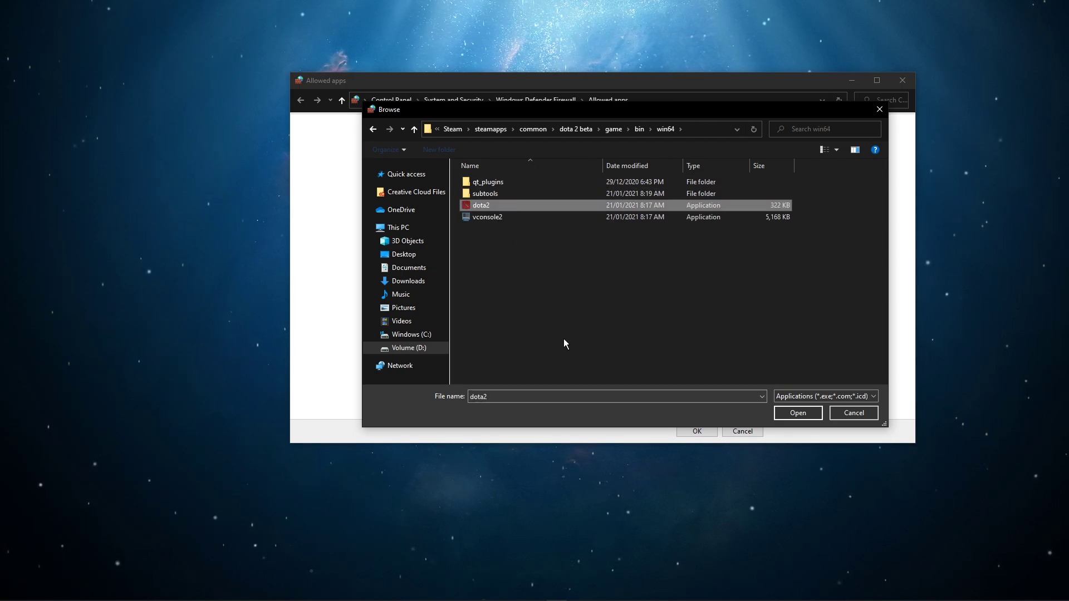
left_click(852, 413)
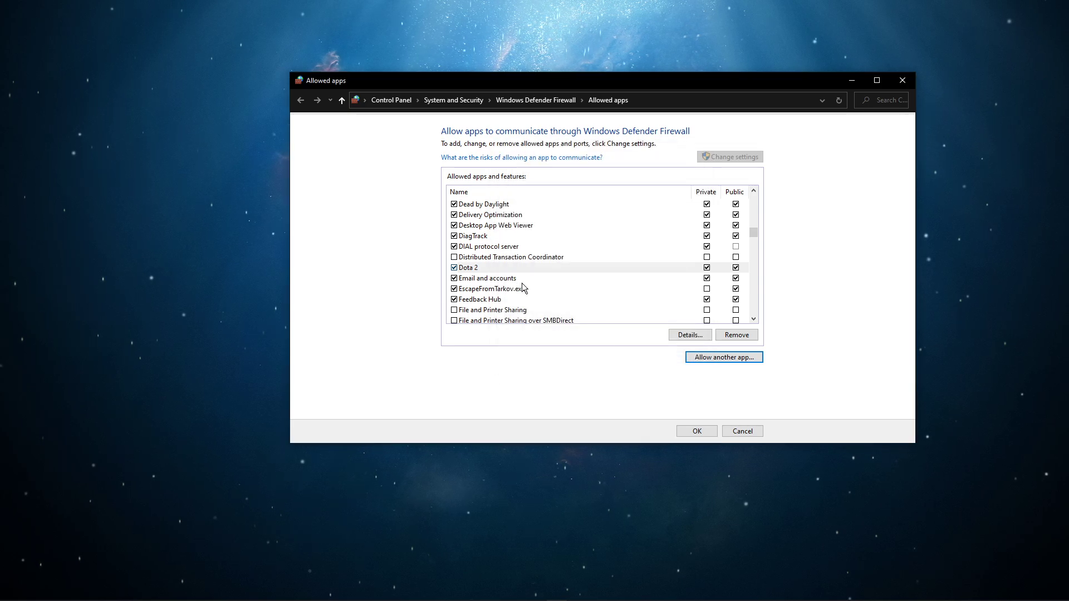
Step: Verify Dota 2 is listed and ticked for Private and Public networks
left_click(468, 267)
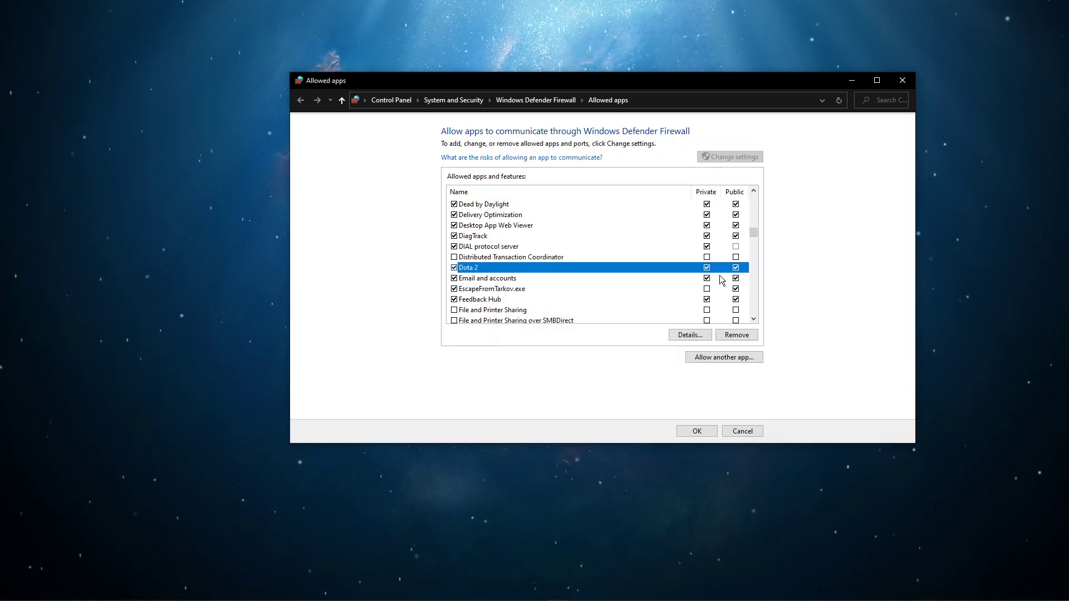